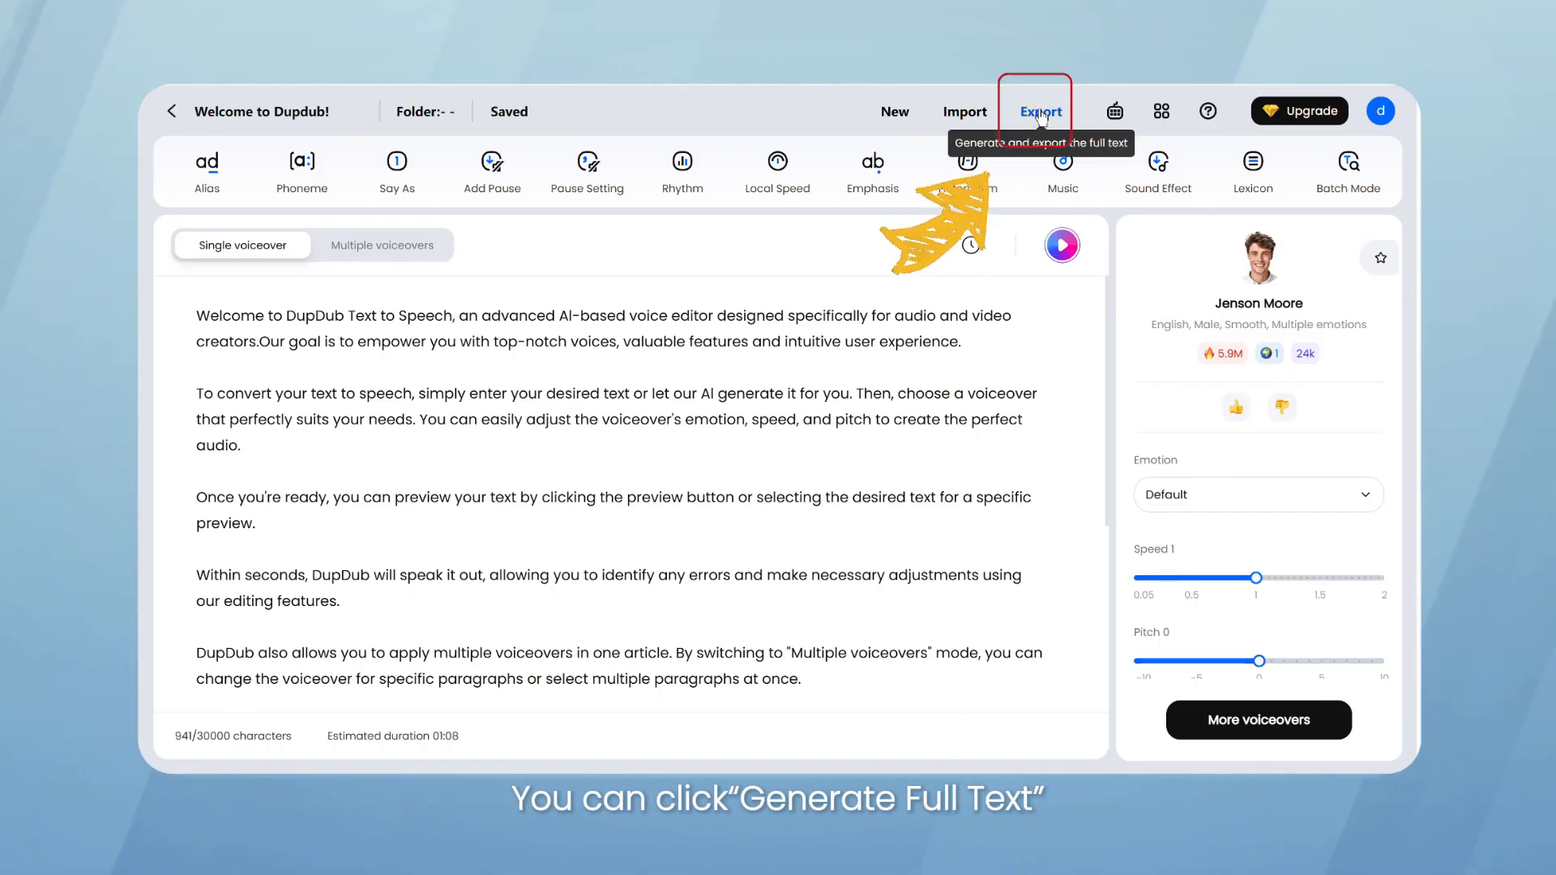
Export the full script as audio, then generate audio for only the first sentence
left_click(1040, 111)
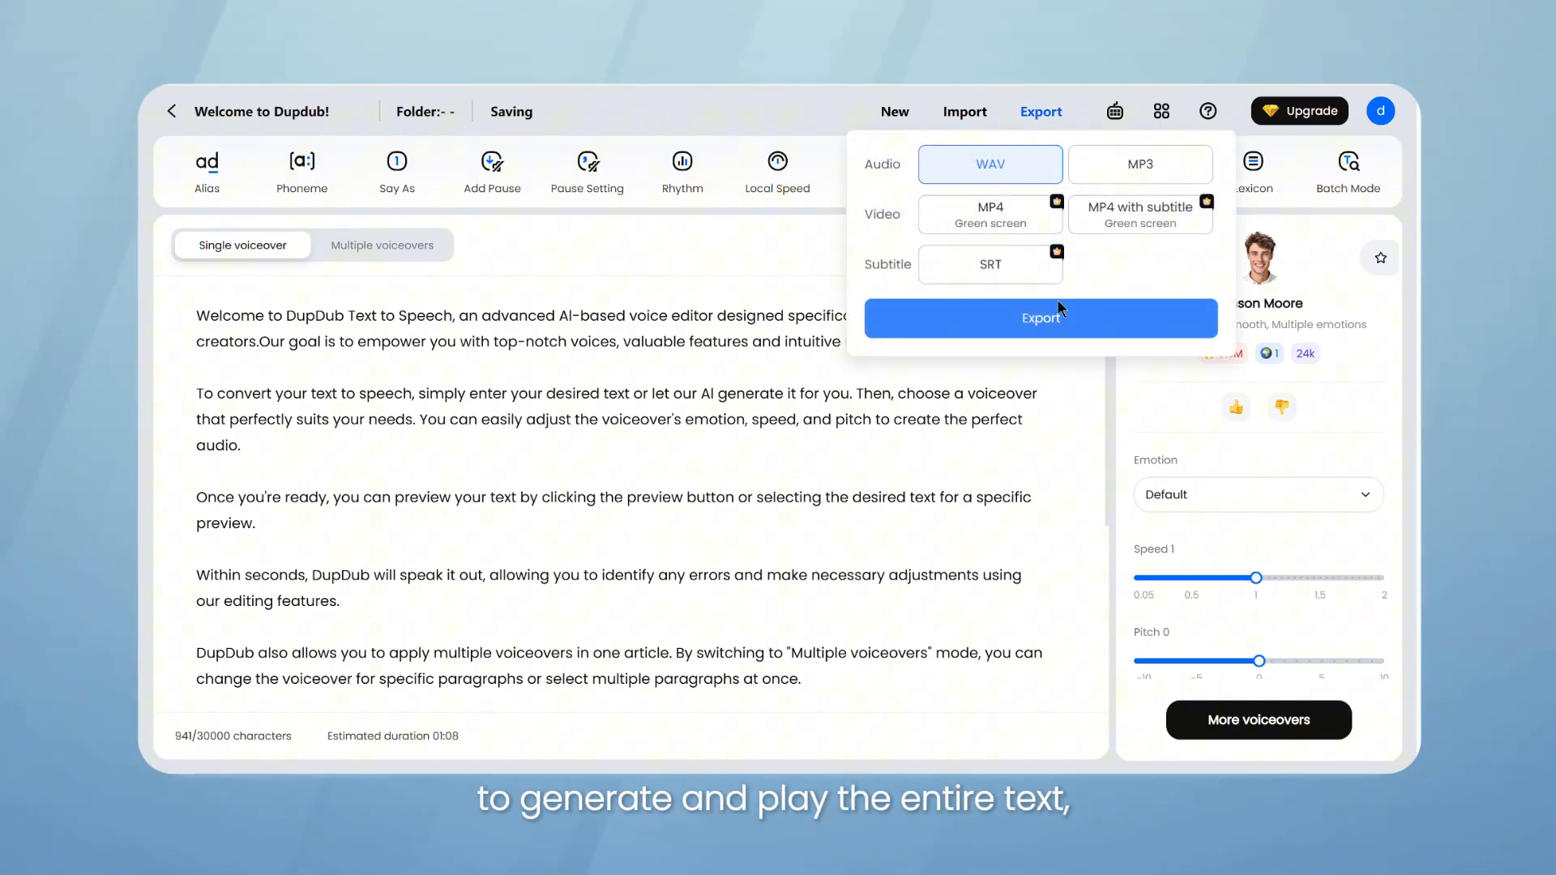
left_click(1040, 317)
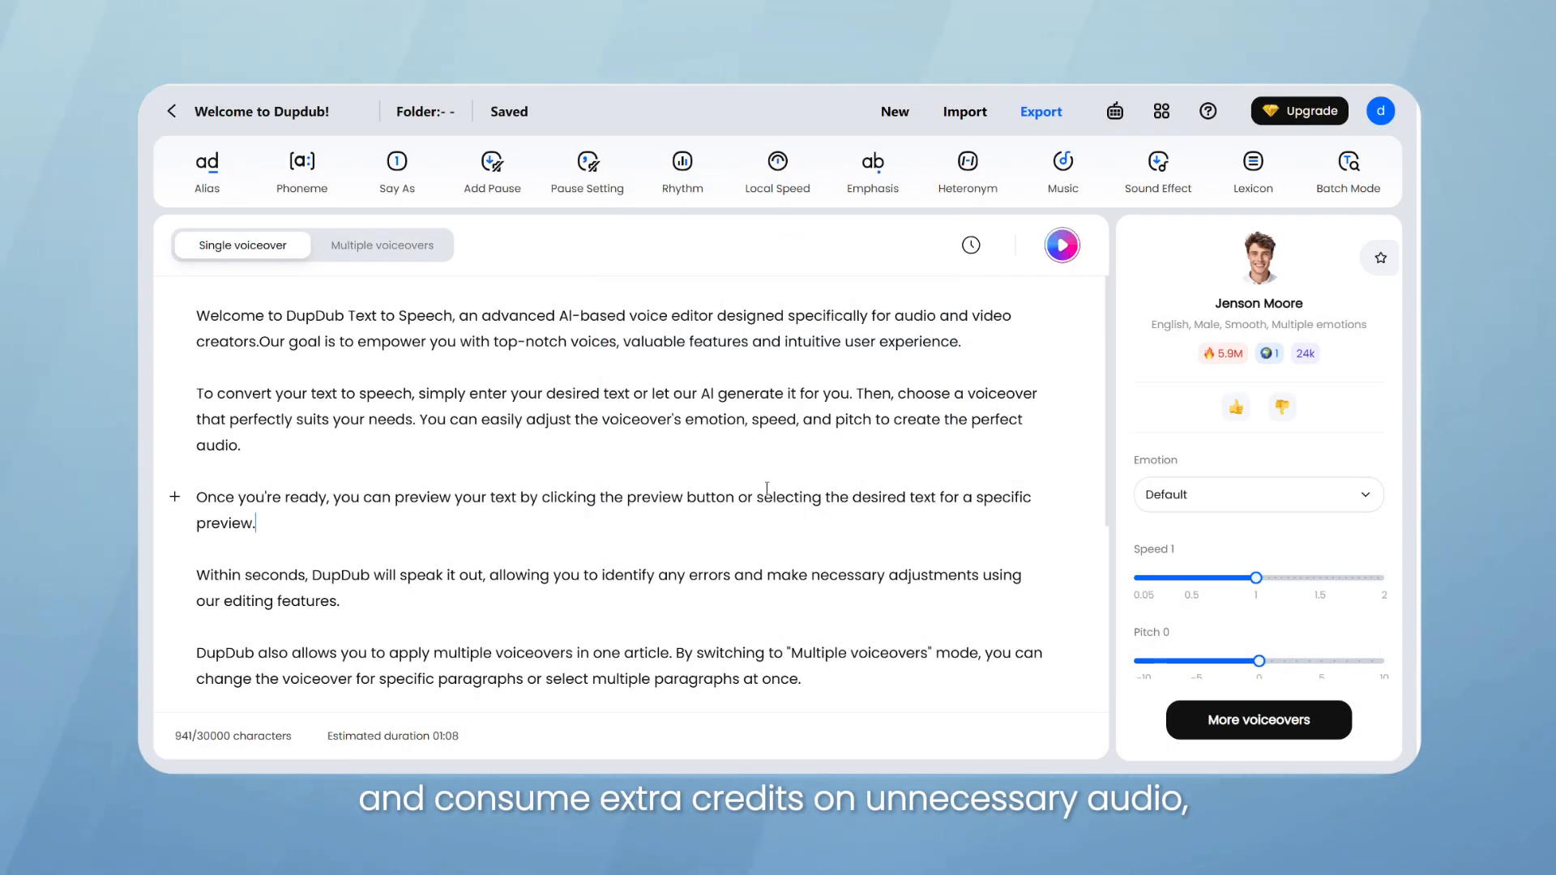
left_click_drag(196, 315, 261, 315)
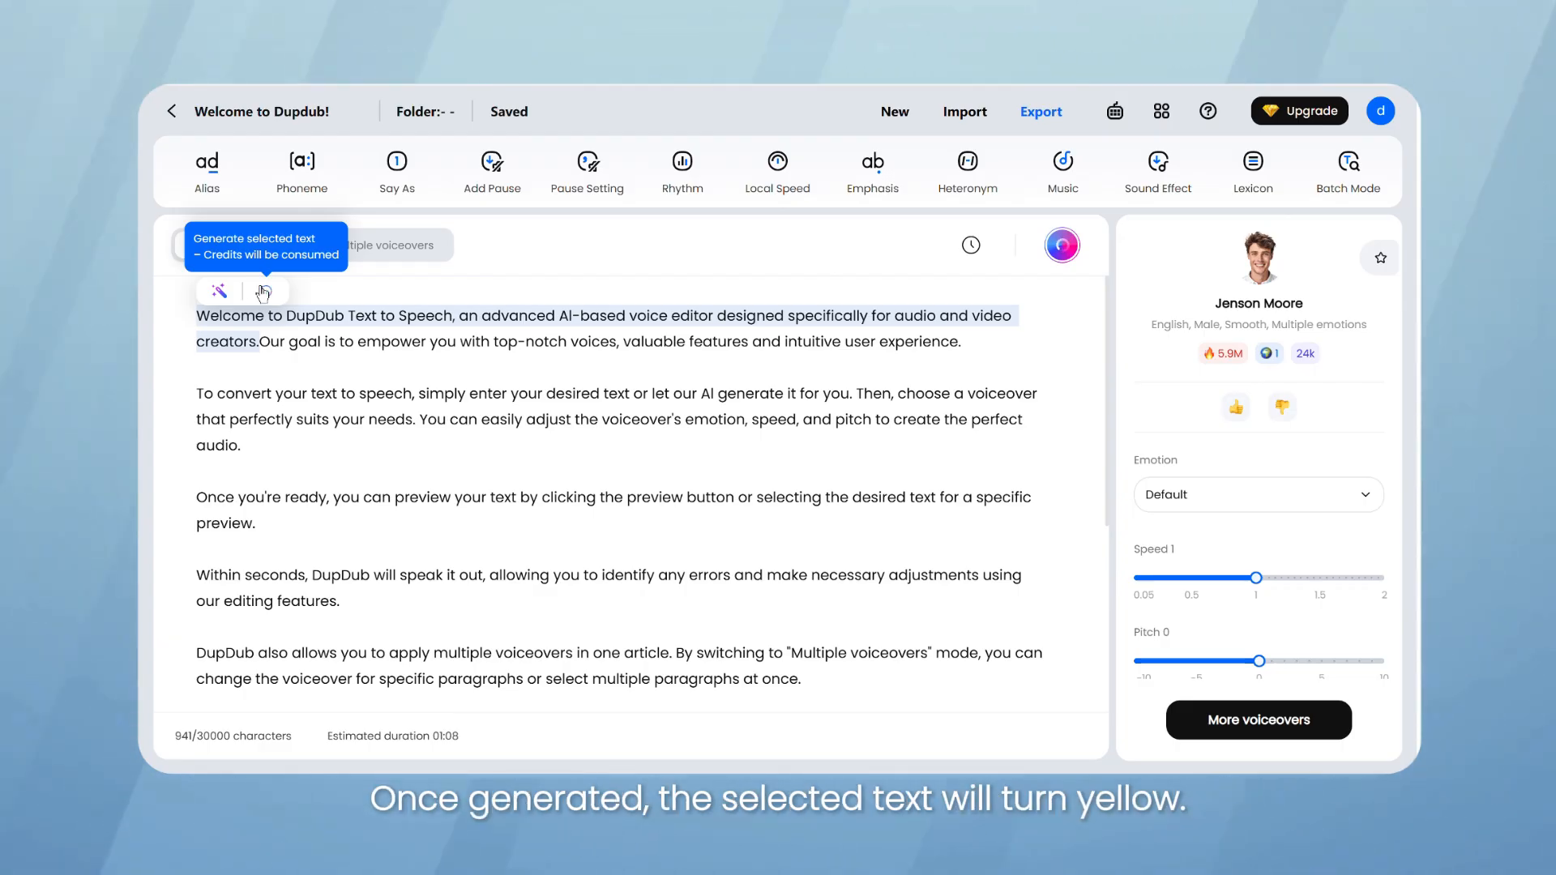
left_click(217, 290)
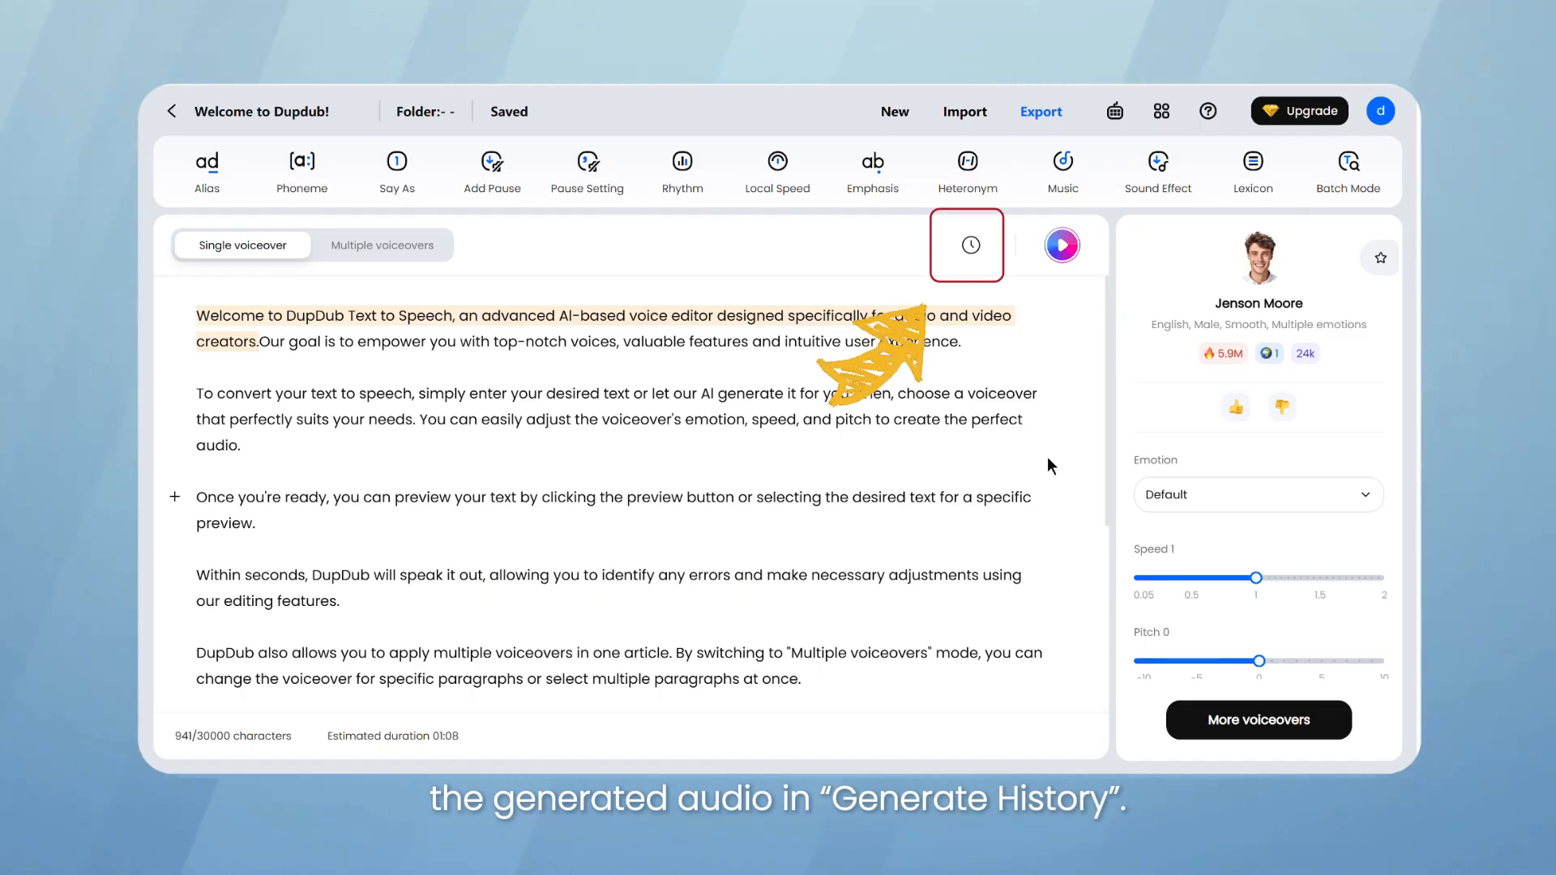
Download the latest clip from generation history, then switch to Multiple voiceovers for paragraph two
left_click(965, 245)
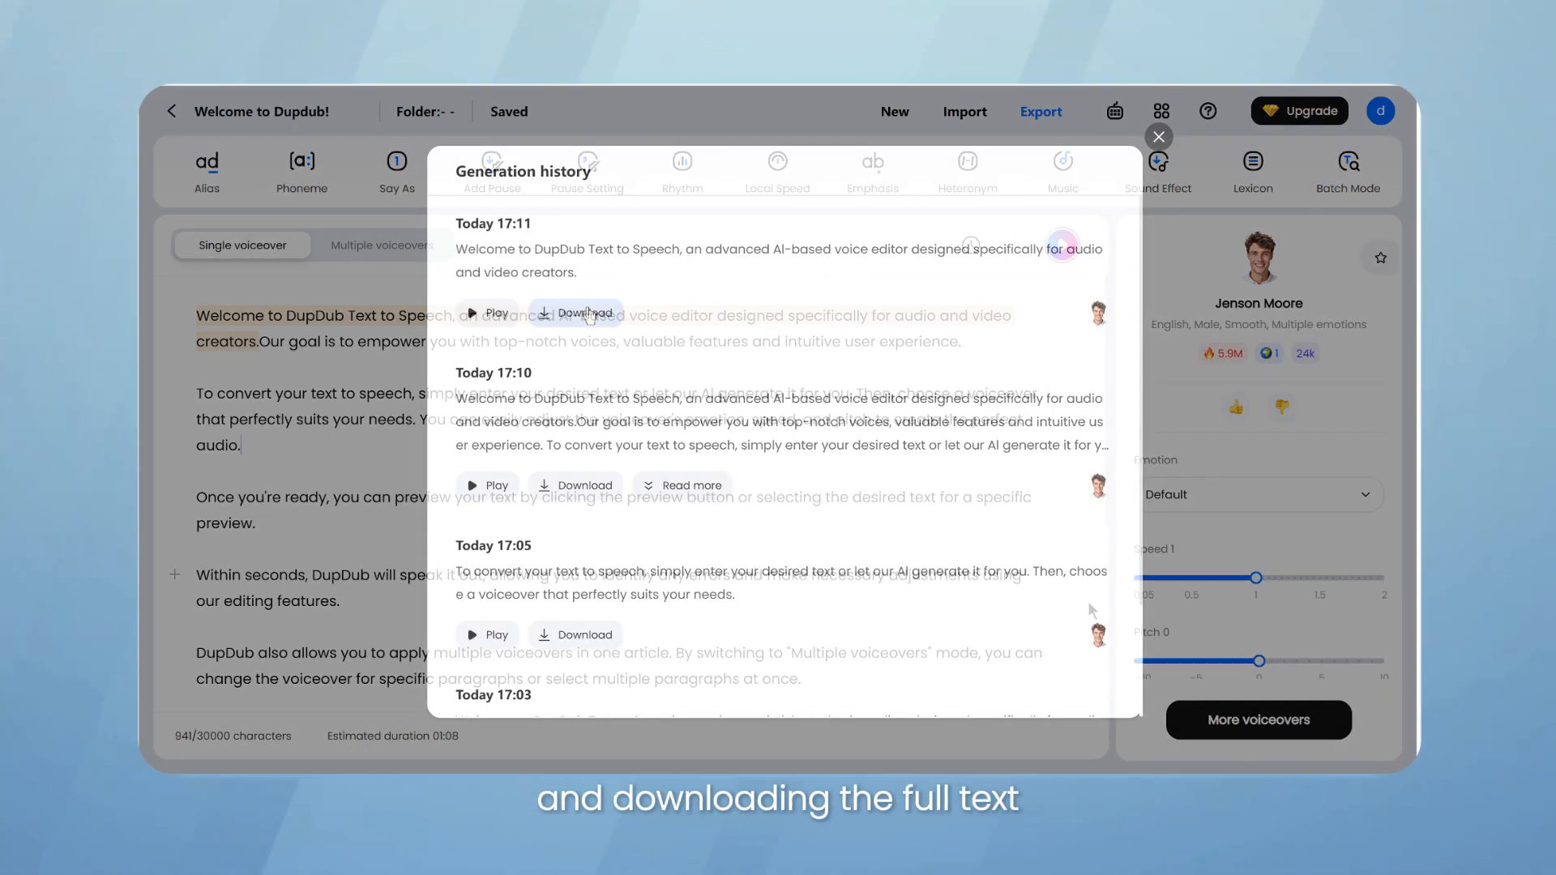
left_click(1158, 136)
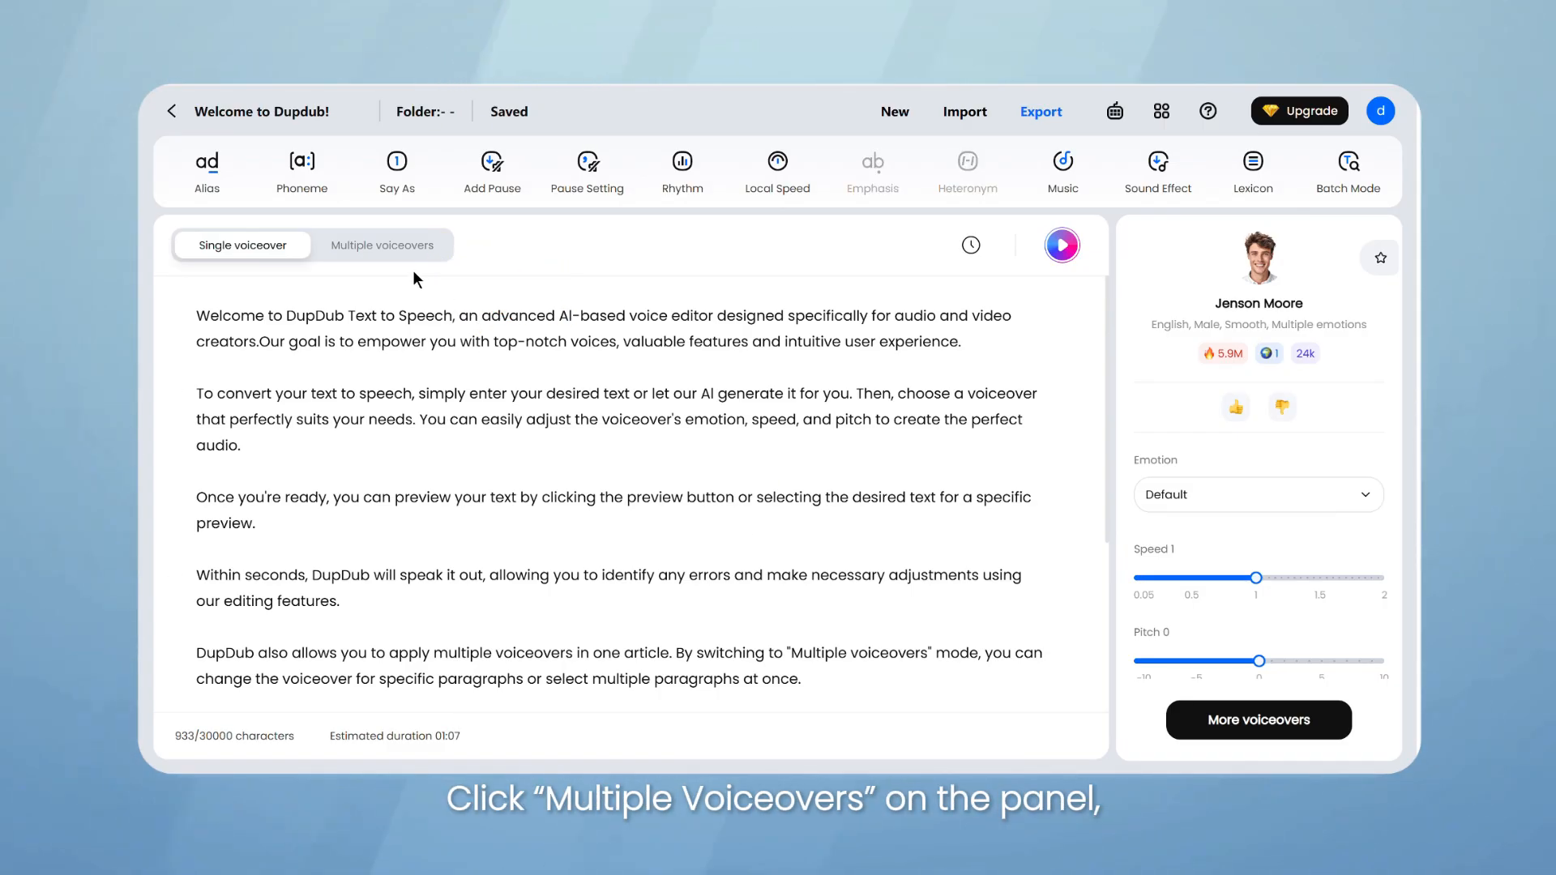
left_click(381, 244)
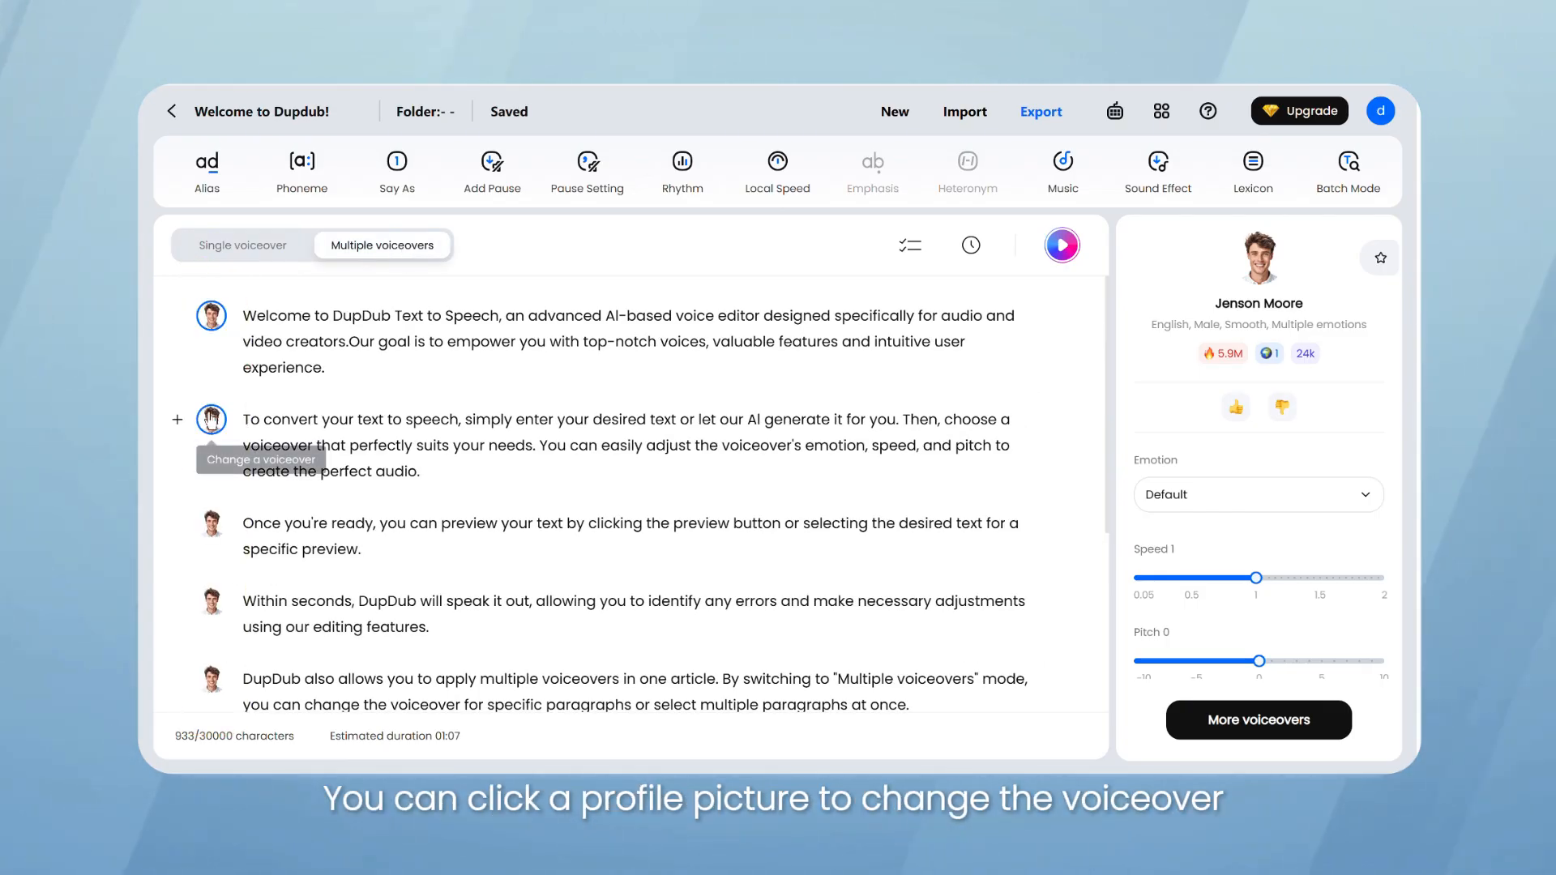
left_click(211, 419)
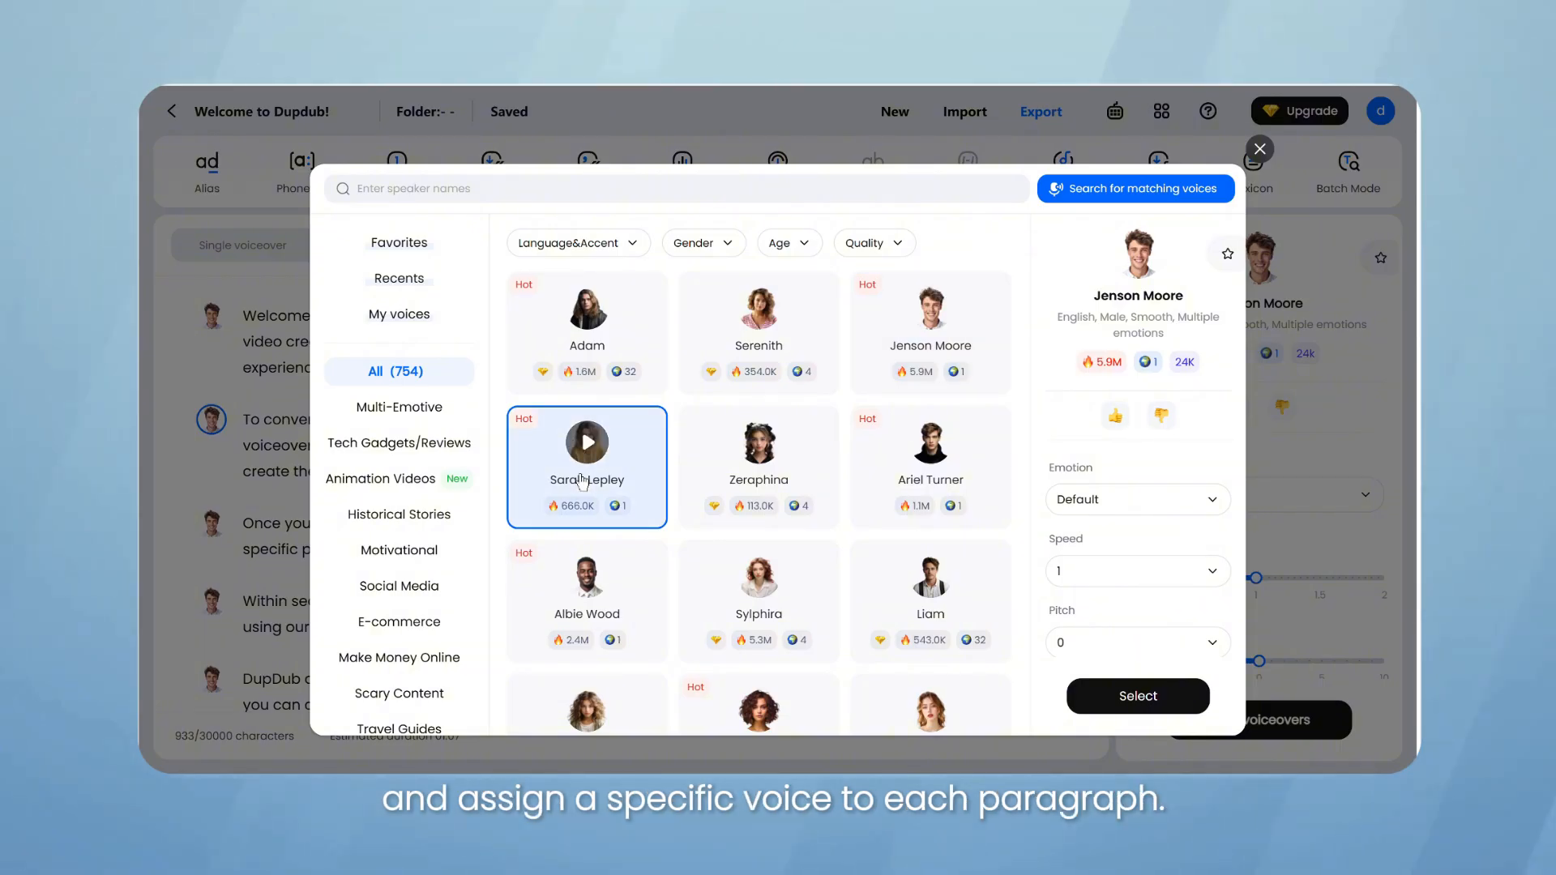
Assign the female Sarah Lepley voice to the second paragraph
left_click(1136, 696)
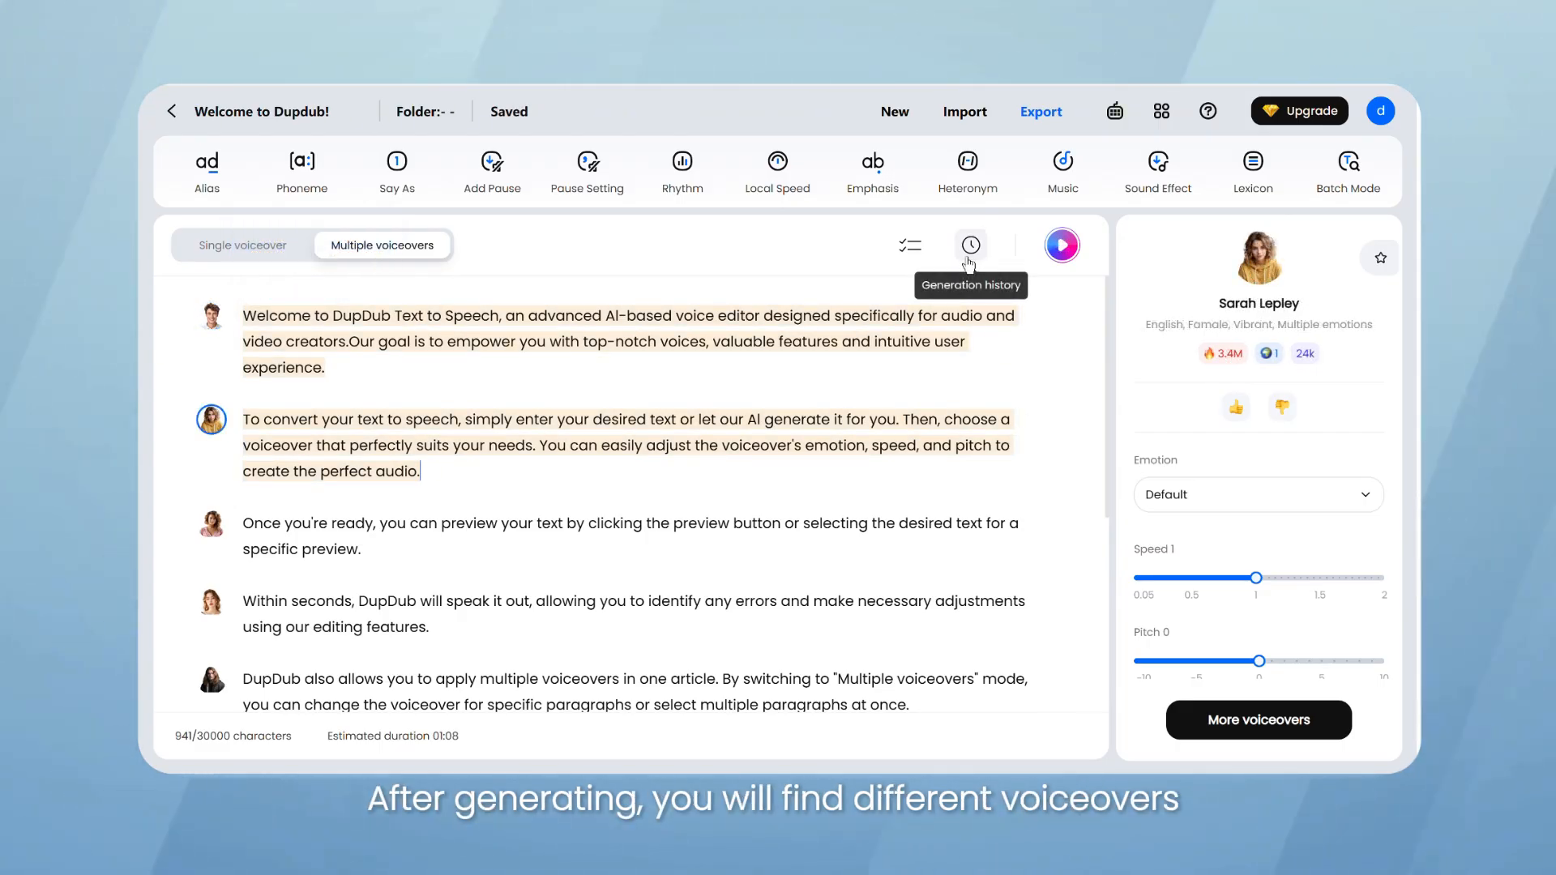
left_click(969, 245)
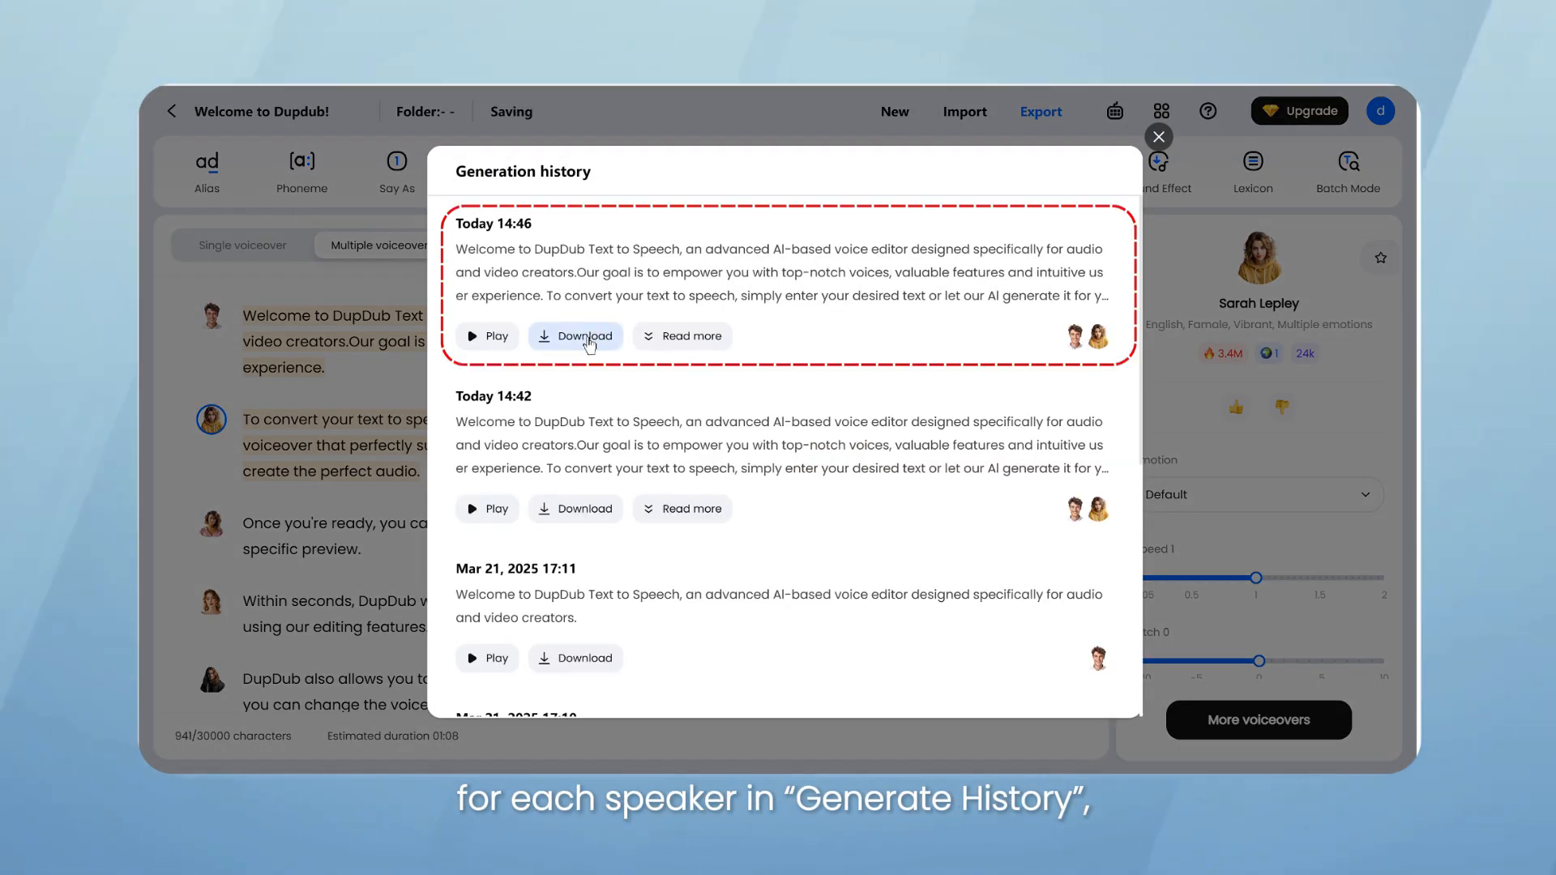
left_click(574, 335)
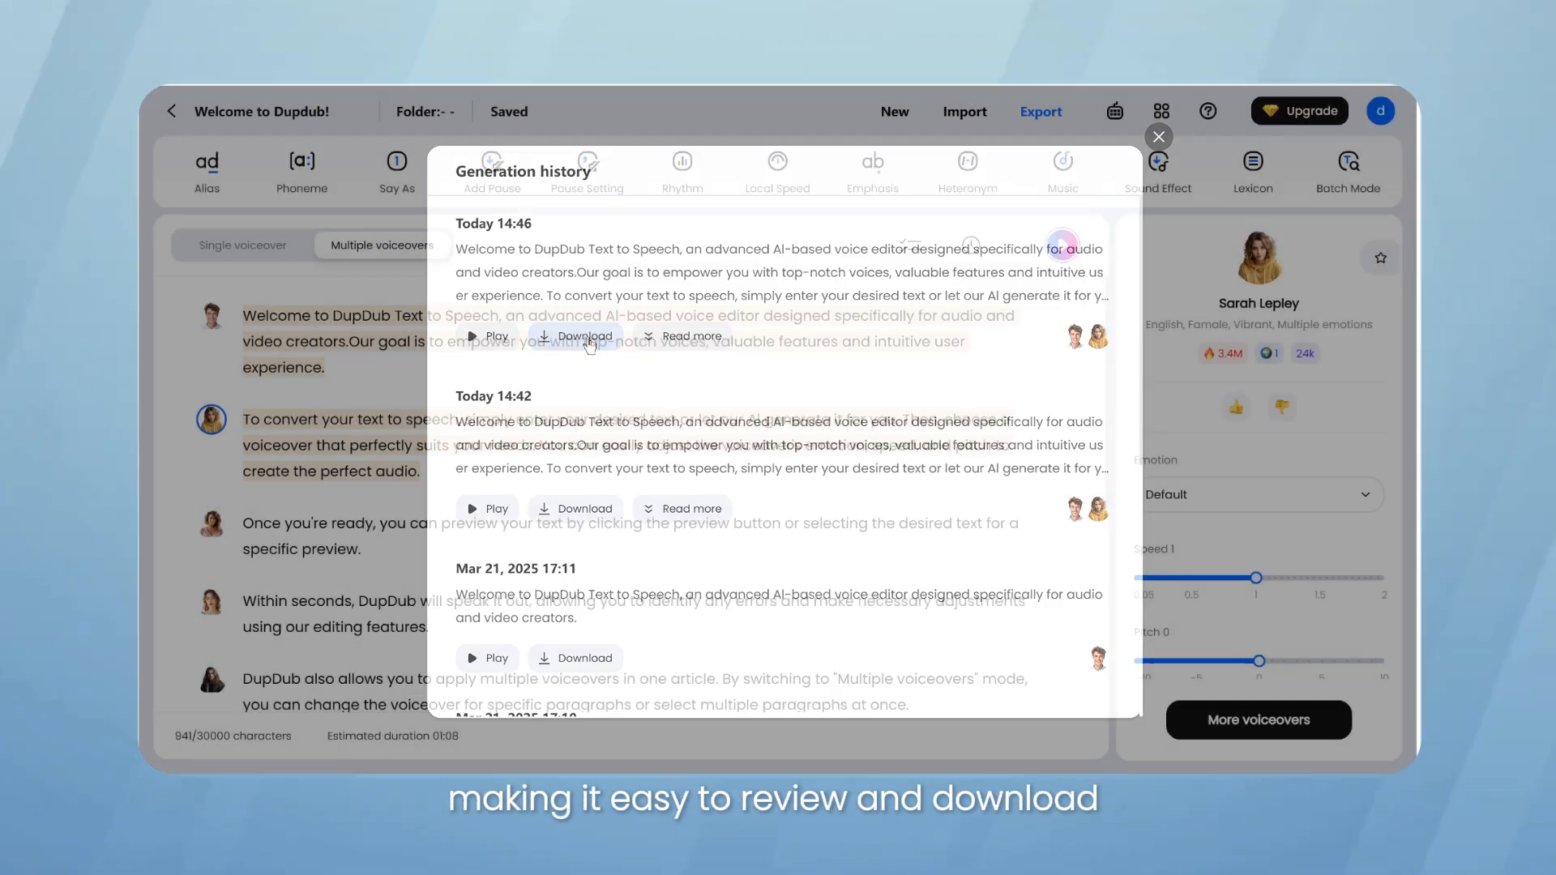
left_click(1158, 137)
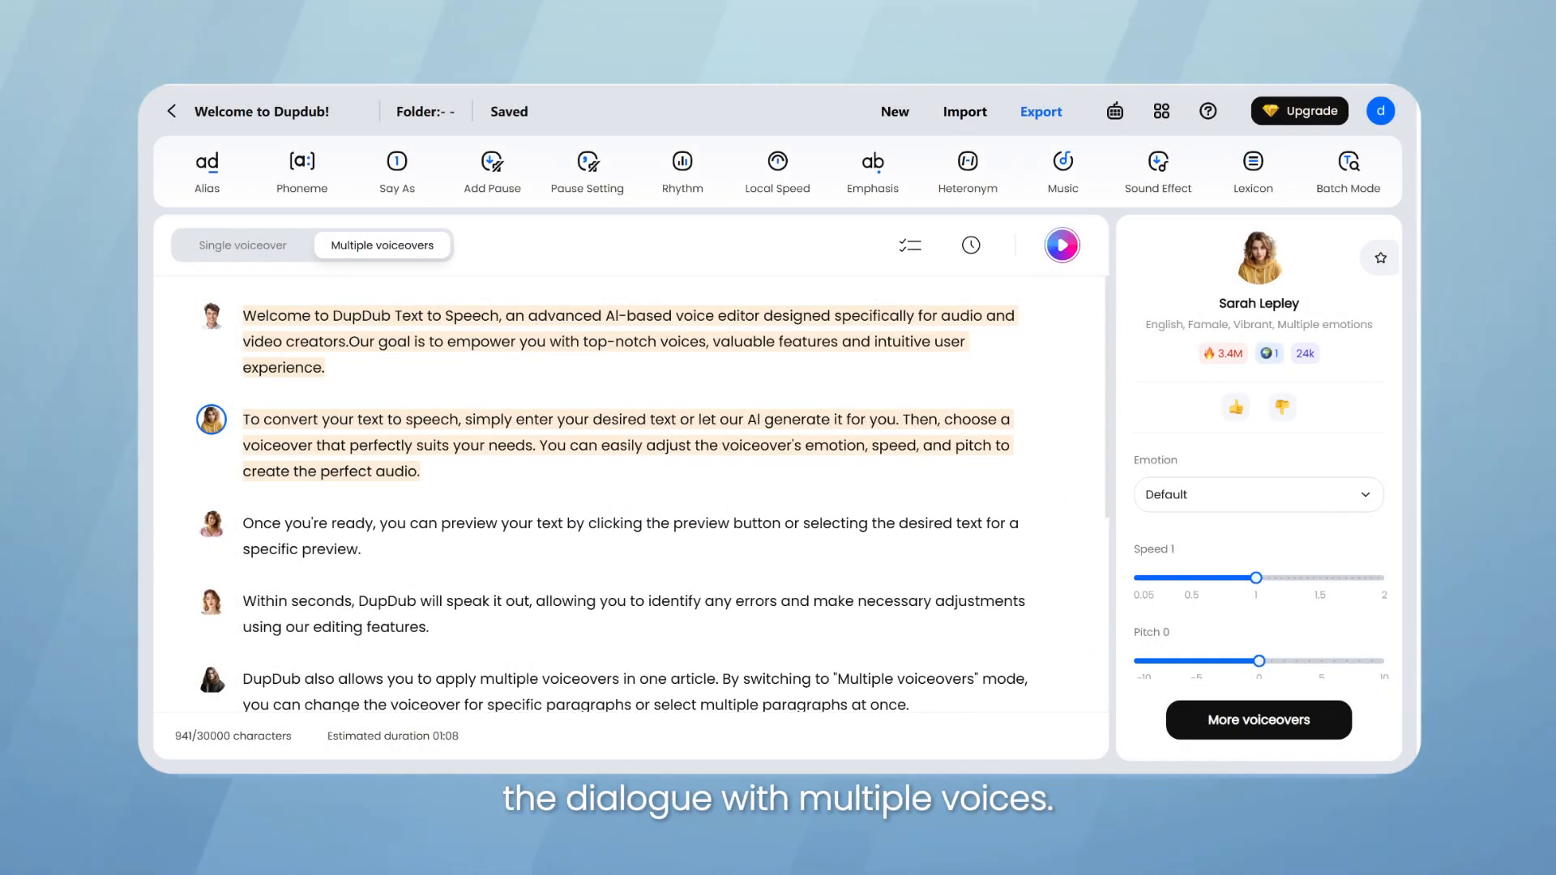